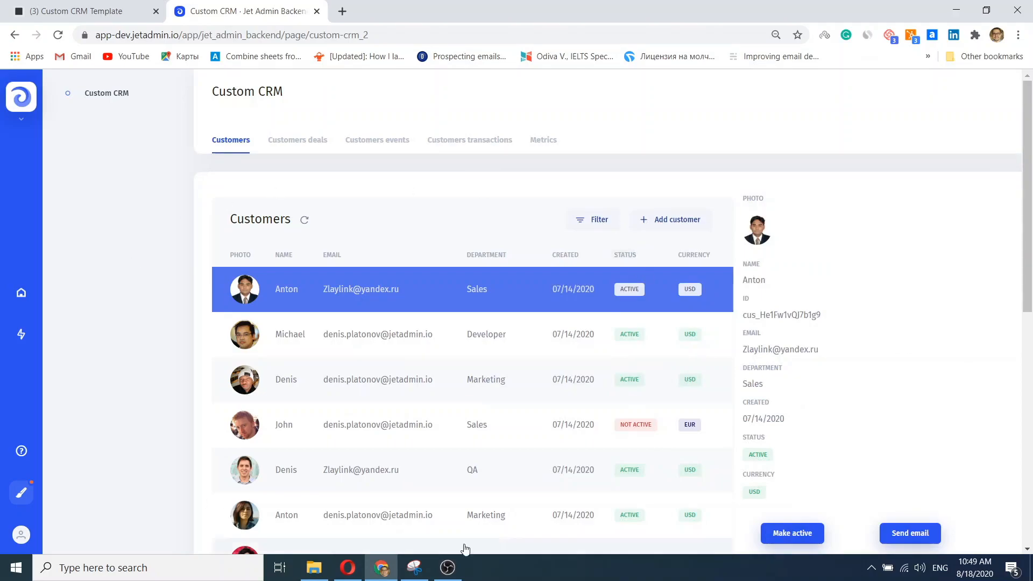
Review the Customers deals and transactions tabs, including the 9900 transaction details.
left_click(297, 140)
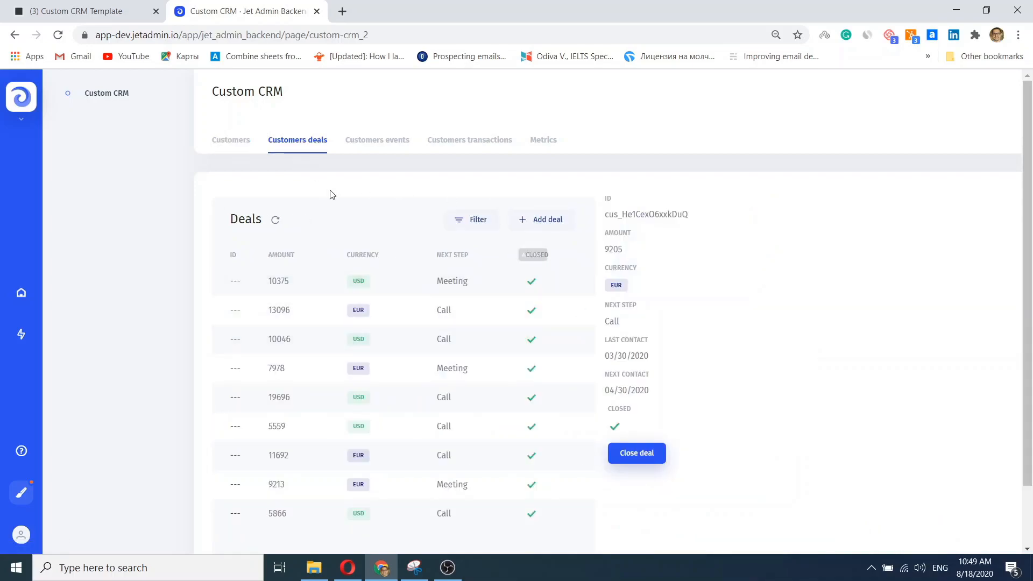
left_click(469, 140)
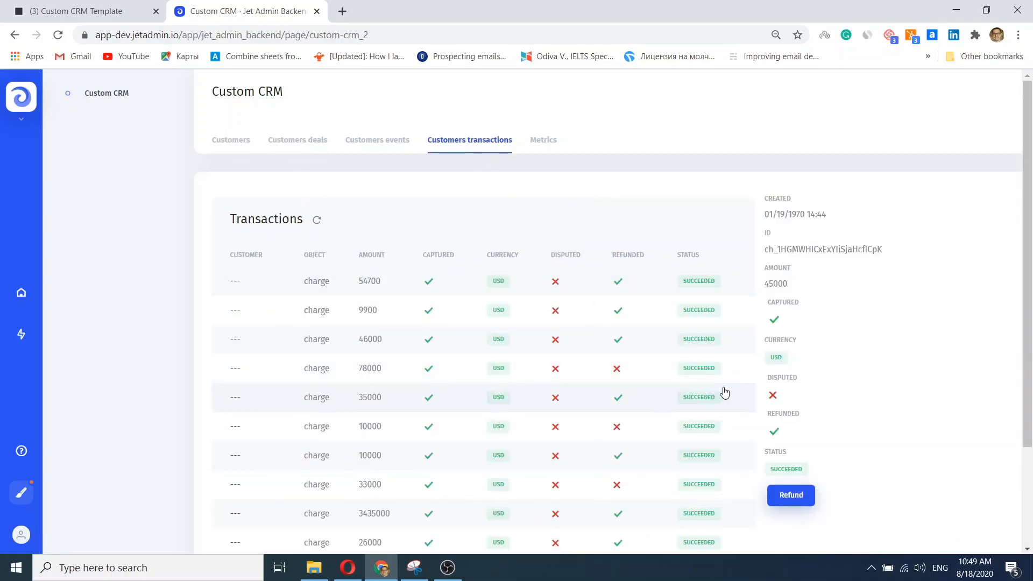
left_click(378, 310)
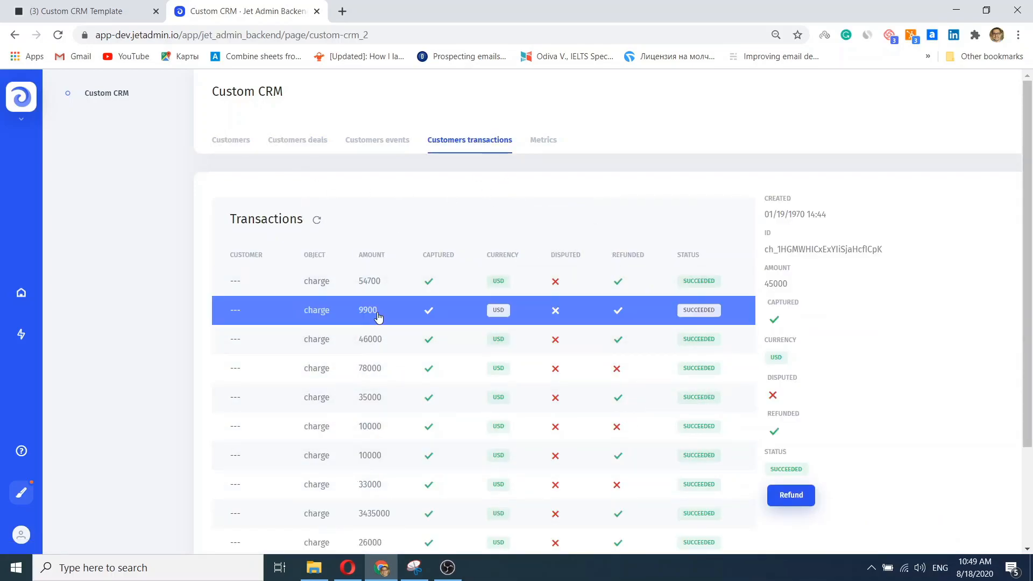
left_click(367, 310)
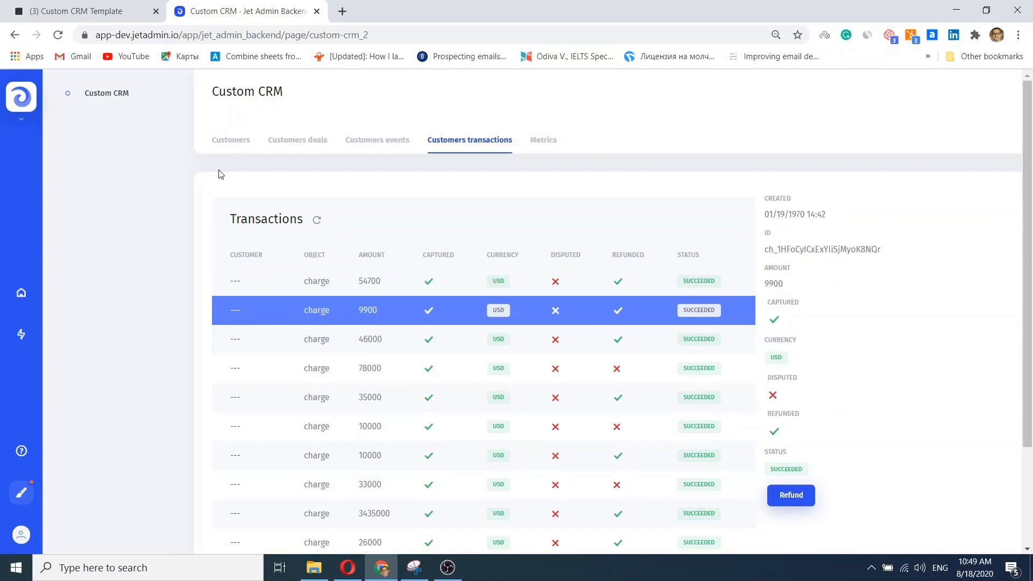
left_click(231, 139)
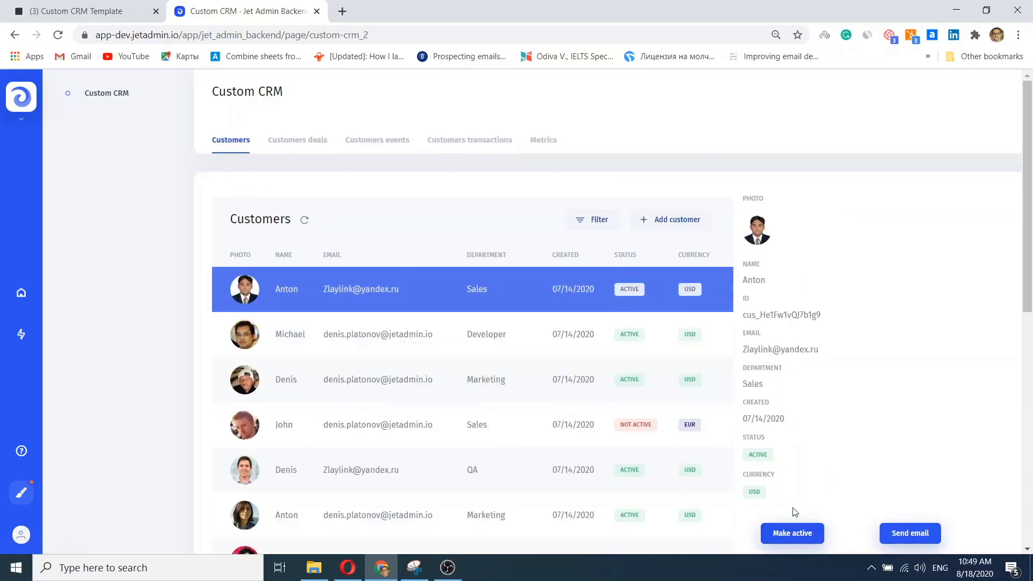
mouse_move(618, 402)
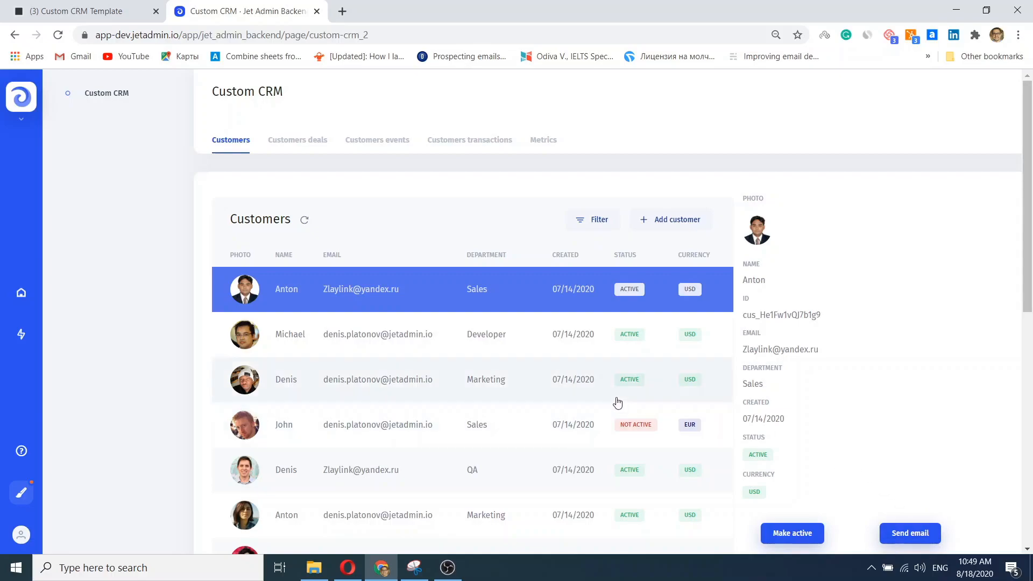
Check the Metrics tab, enter customize mode and open the Pages panel.
left_click(543, 140)
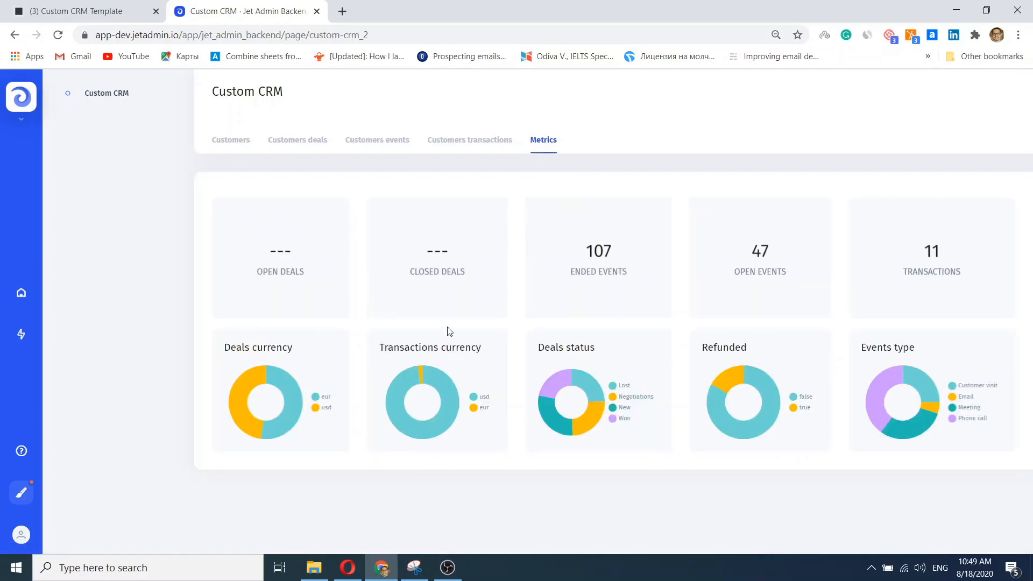
mouse_move(61, 519)
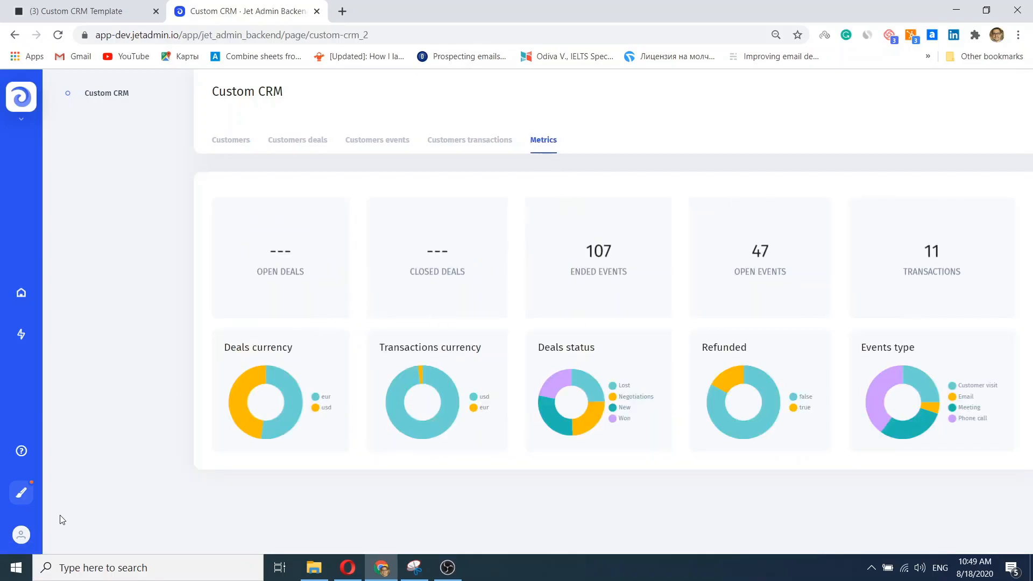
left_click(21, 493)
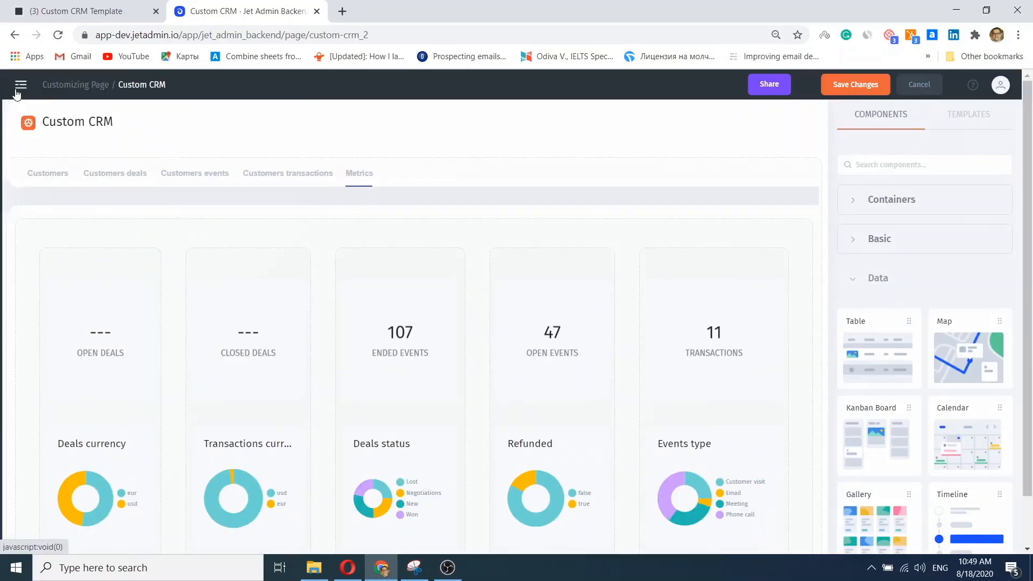
left_click(20, 84)
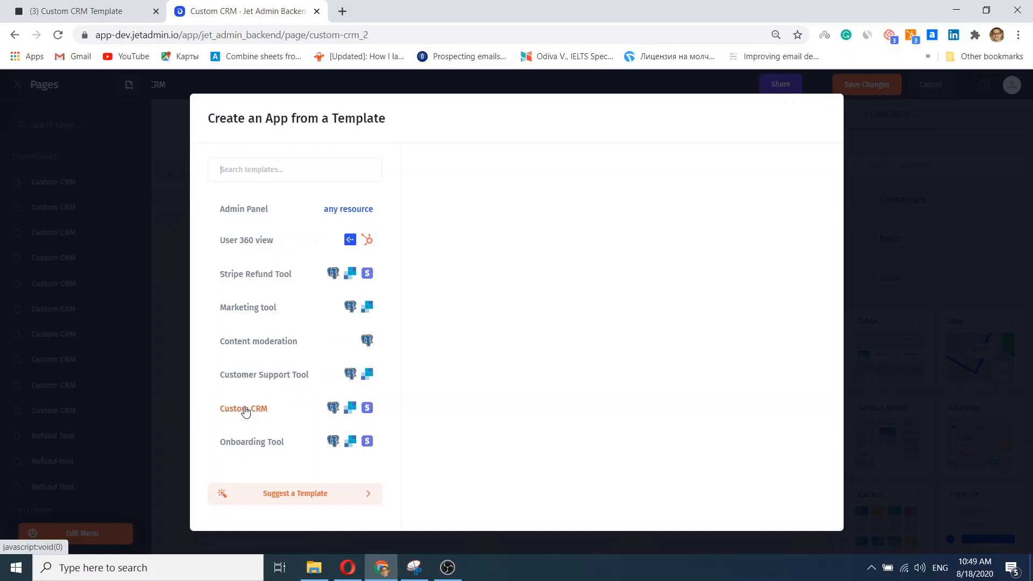
Pick the Custom CRM template, set Stripe as the Stripe resource, and continue.
left_click(243, 408)
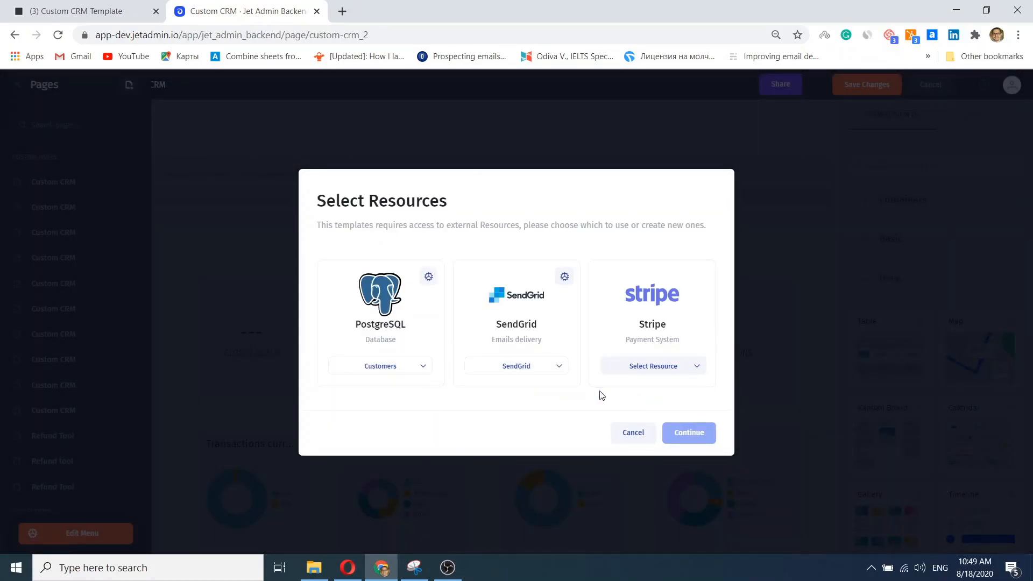
left_click(652, 365)
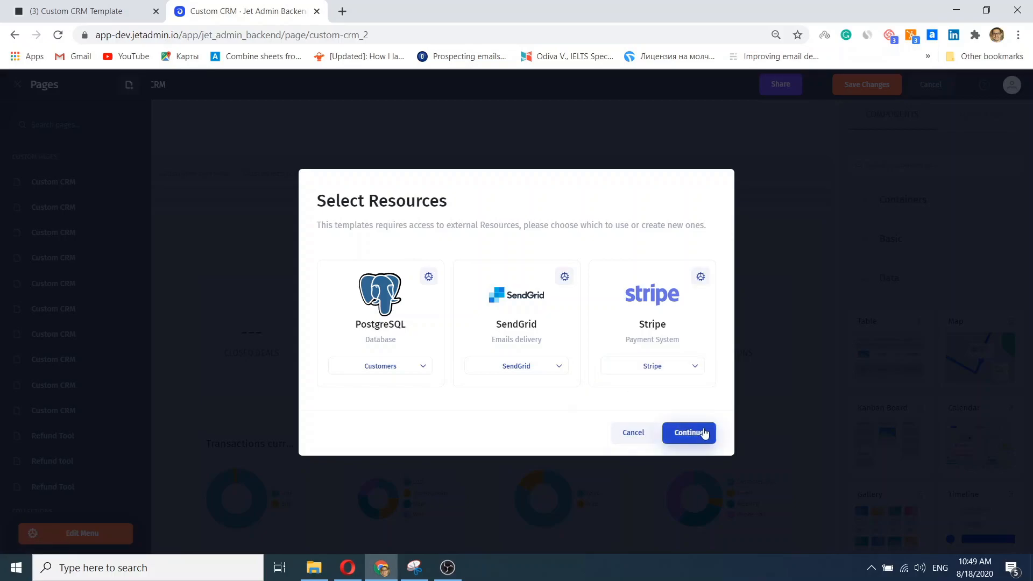
left_click(689, 433)
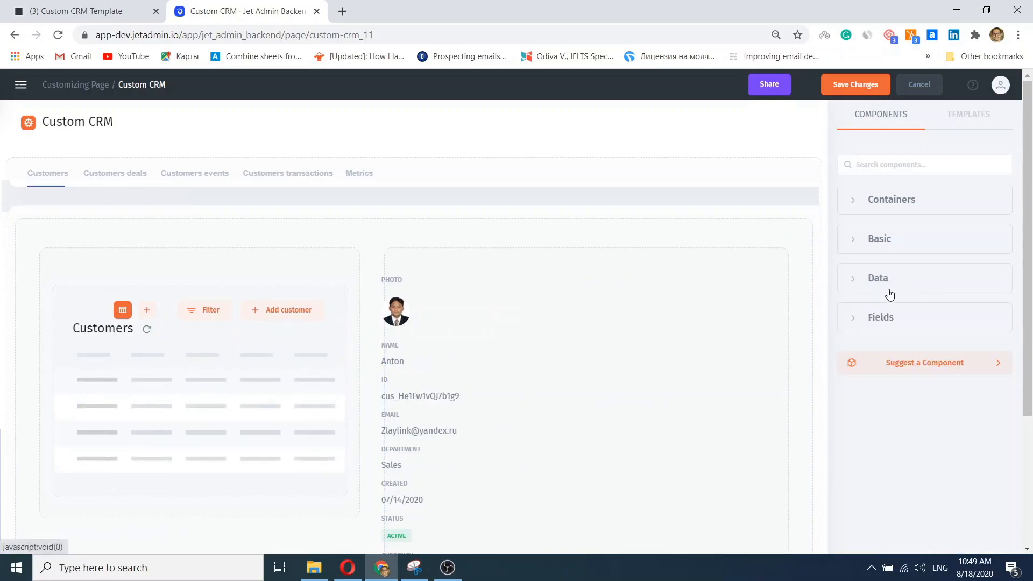
mouse_move(853, 321)
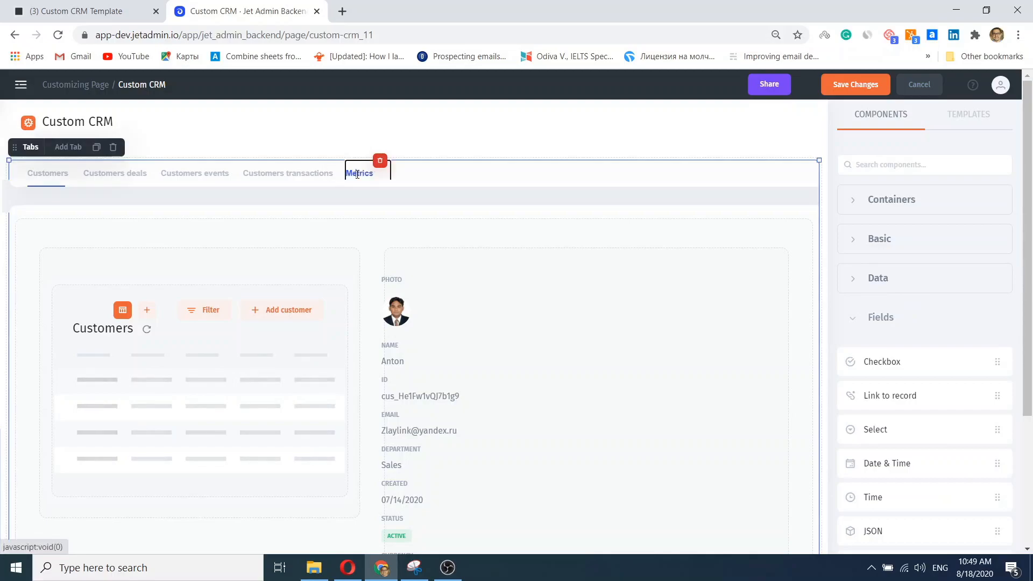
Show the Metrics tab with the Transactions currency doughnut chart.
left_click(359, 173)
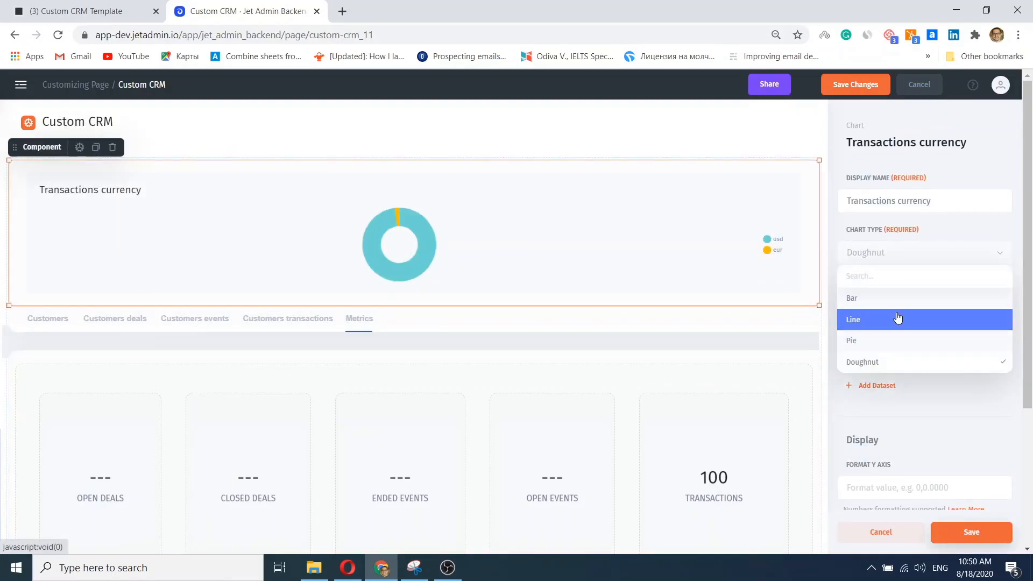
Switch the Transactions currency chart to a Bar chart type.
left_click(851, 297)
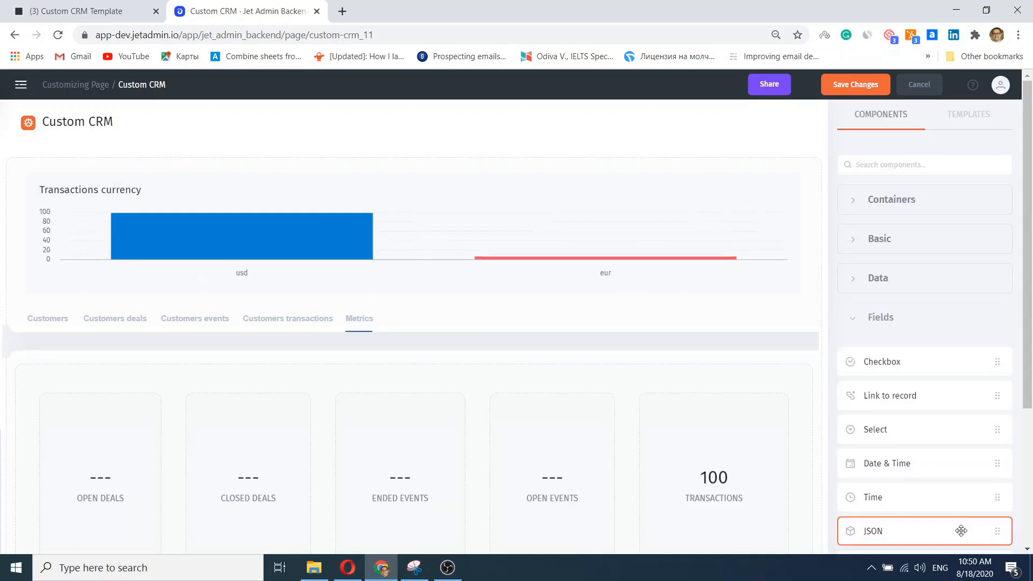
Publish the customized Custom CRM page with Save Changes.
left_click(359, 318)
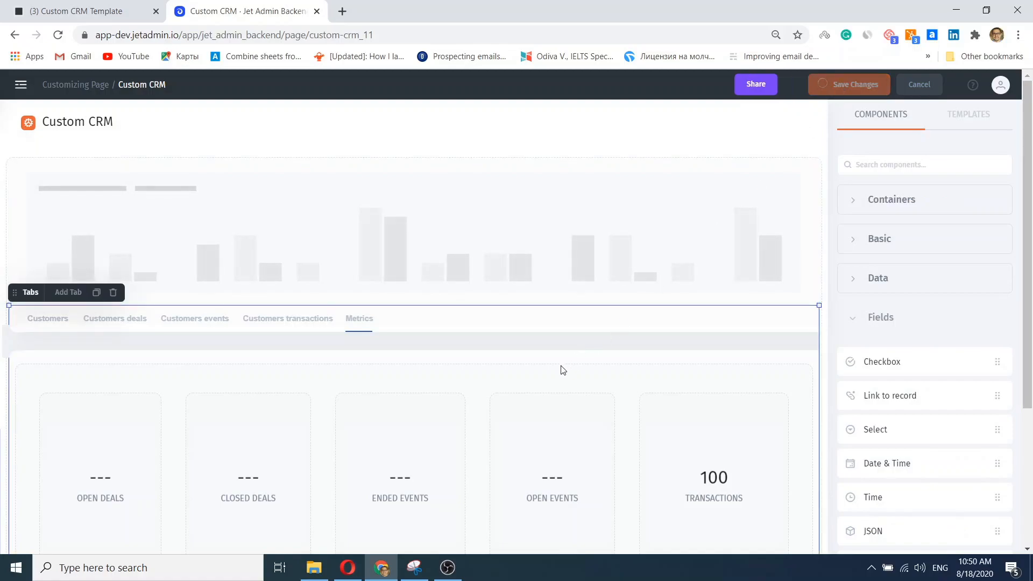
mouse_move(550, 341)
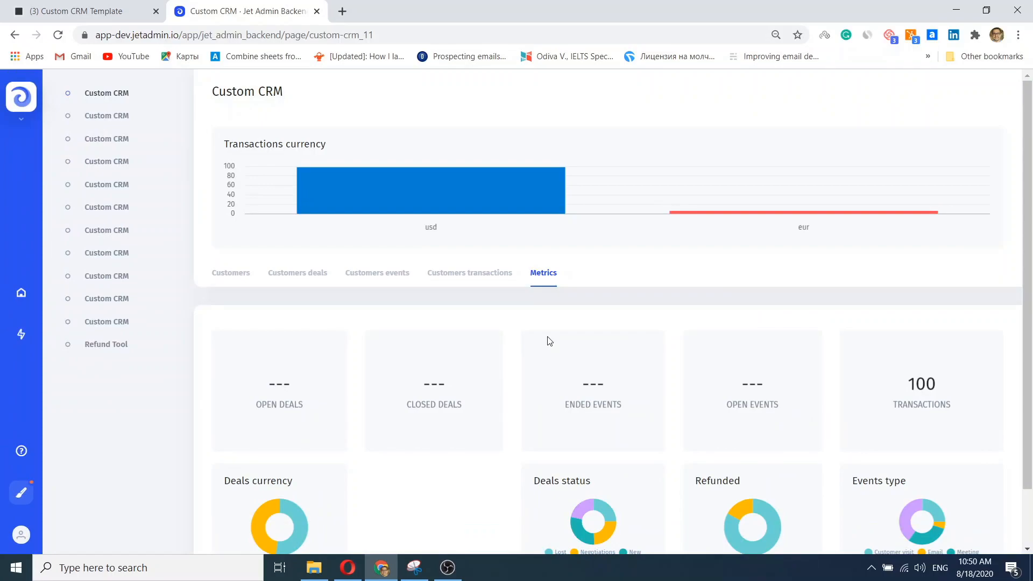
mouse_move(259, 286)
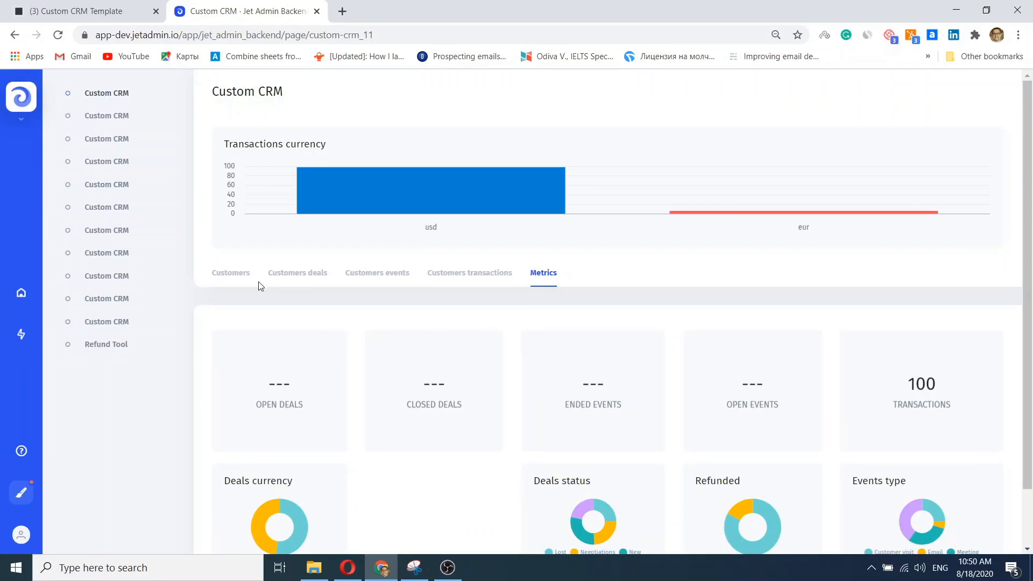